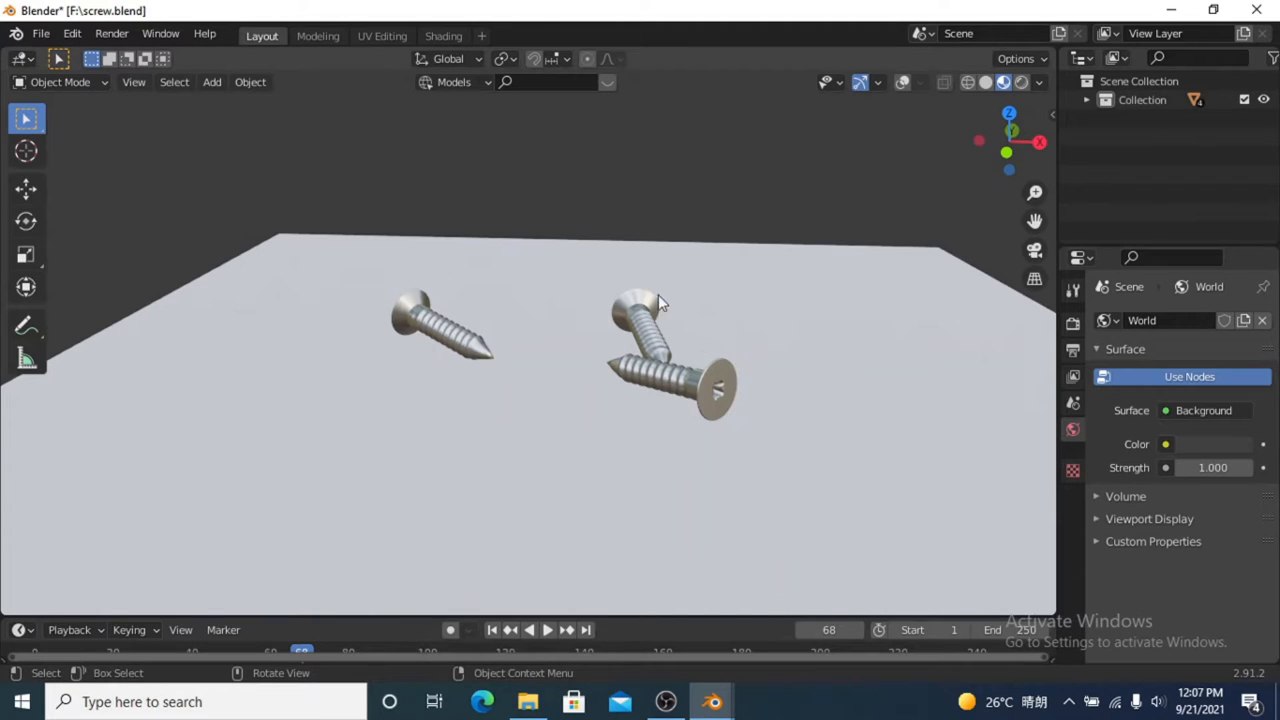
mouse_move(717, 340)
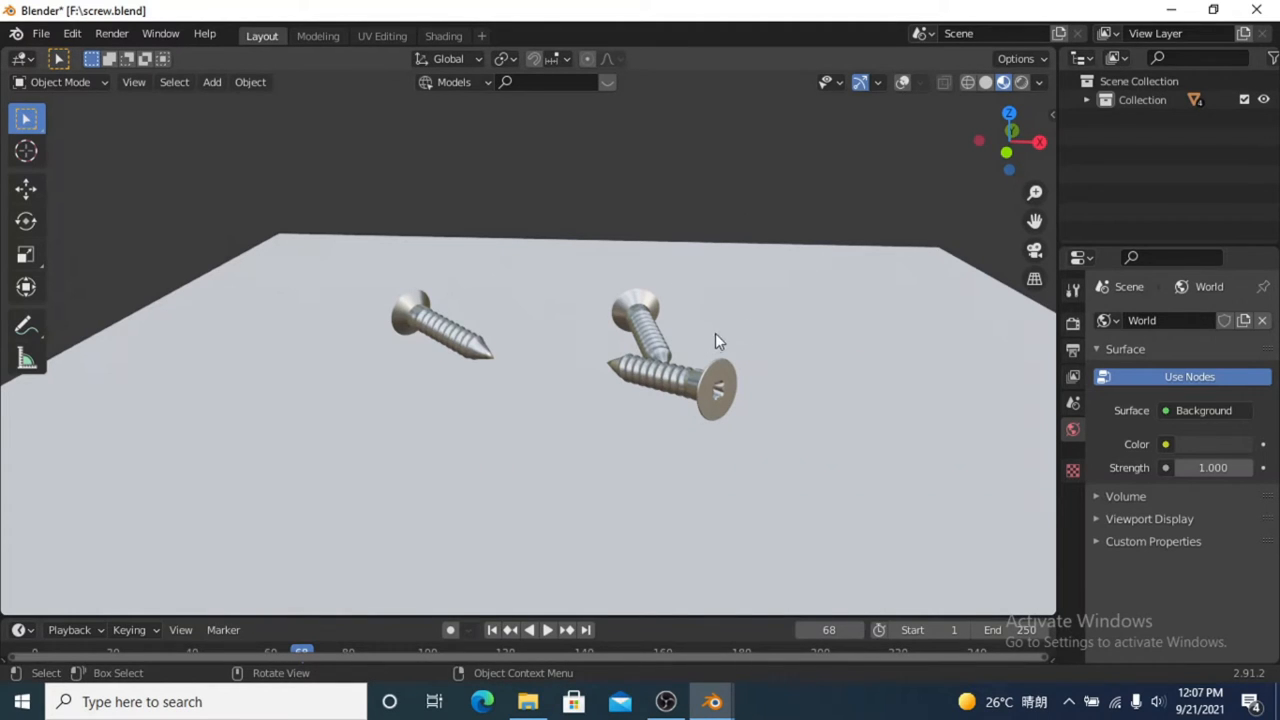
mouse_move(690, 360)
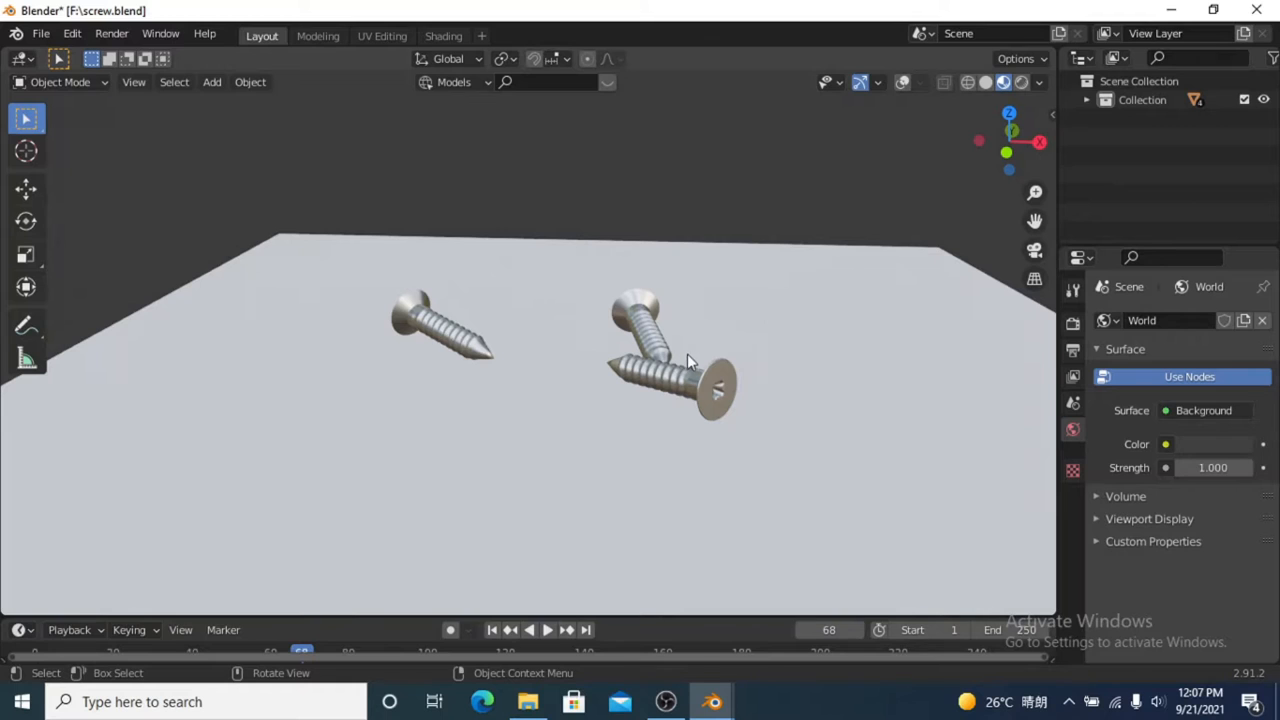
Orbit the view around the three screws and the ground plane
drag(690, 360, 670, 345)
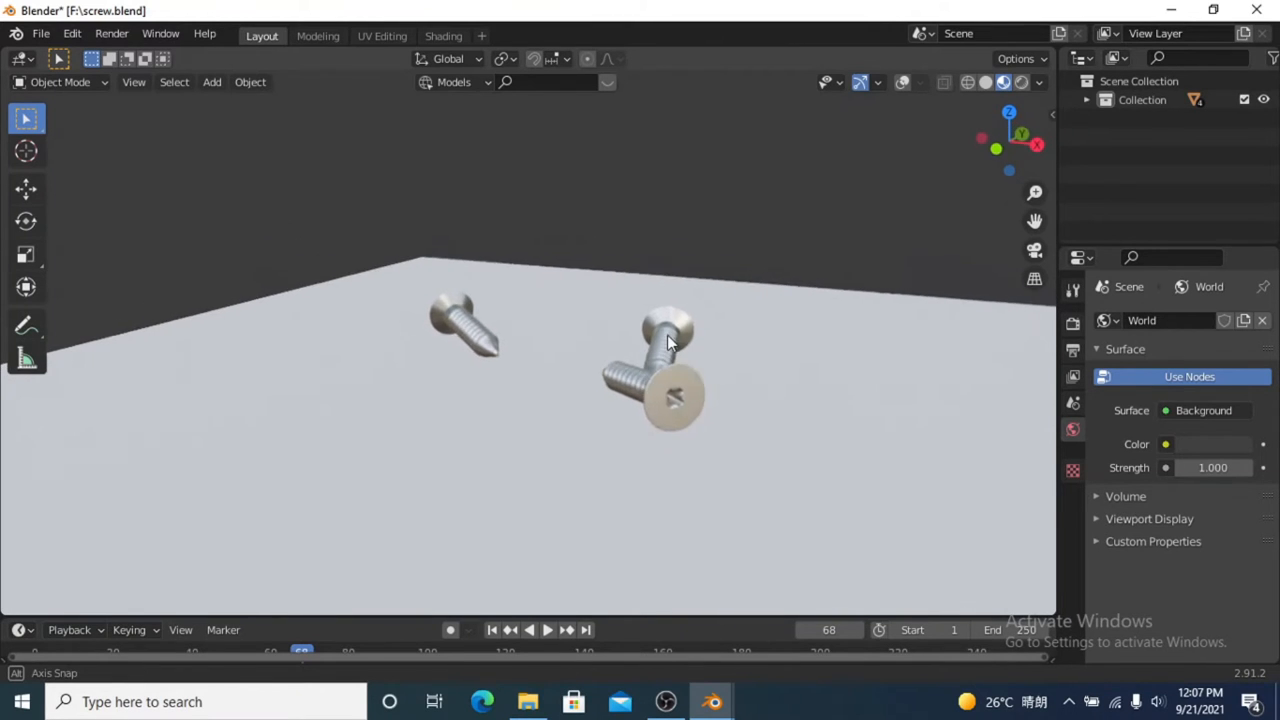
drag(670, 340, 675, 295)
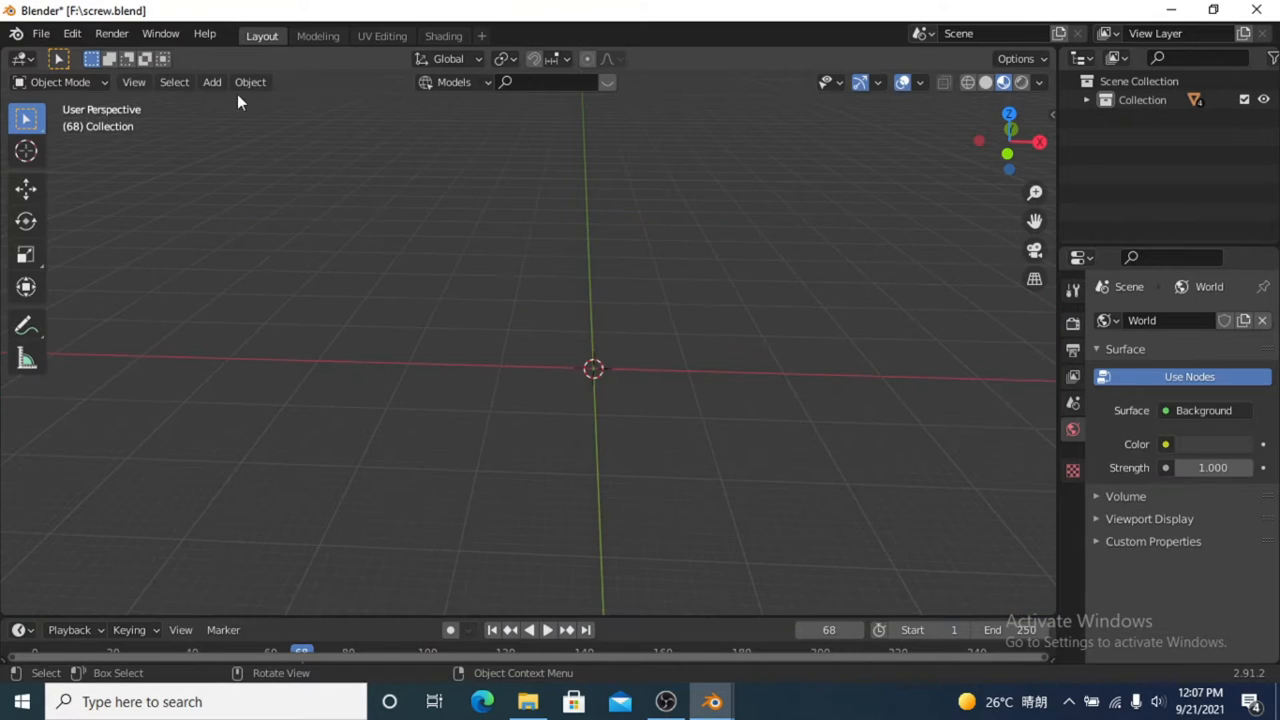
click(63, 33)
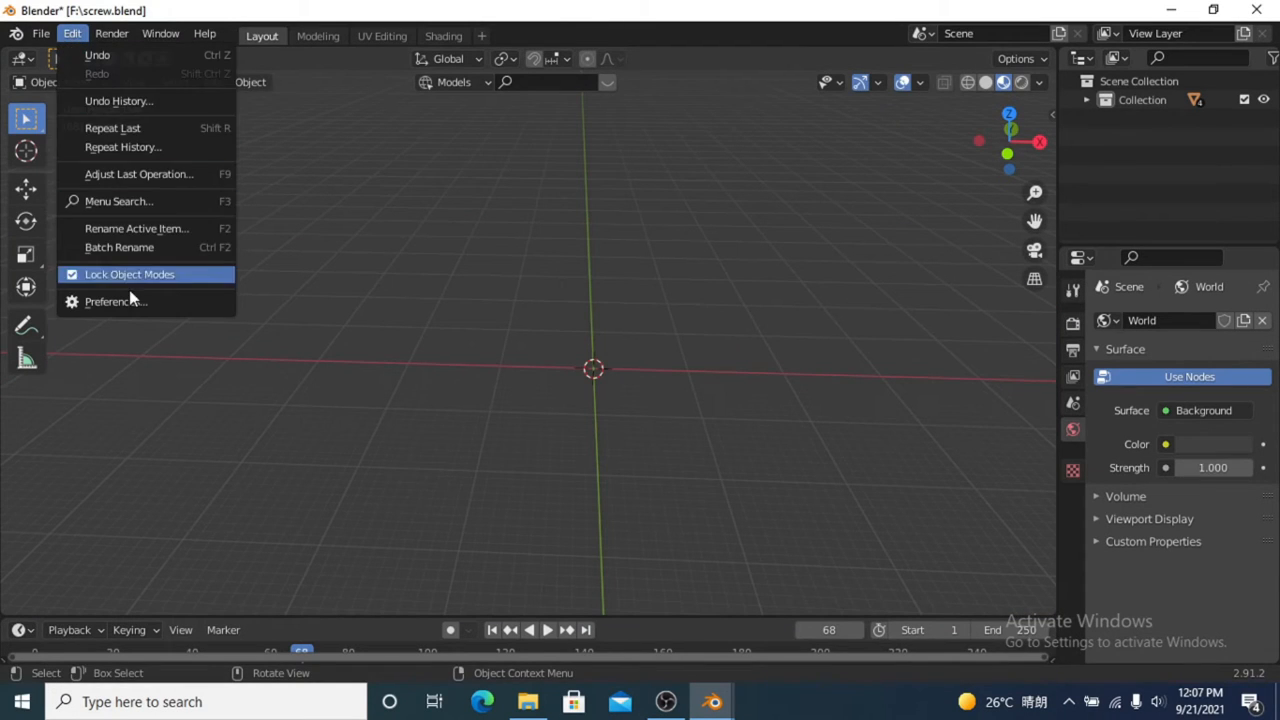
click(110, 301)
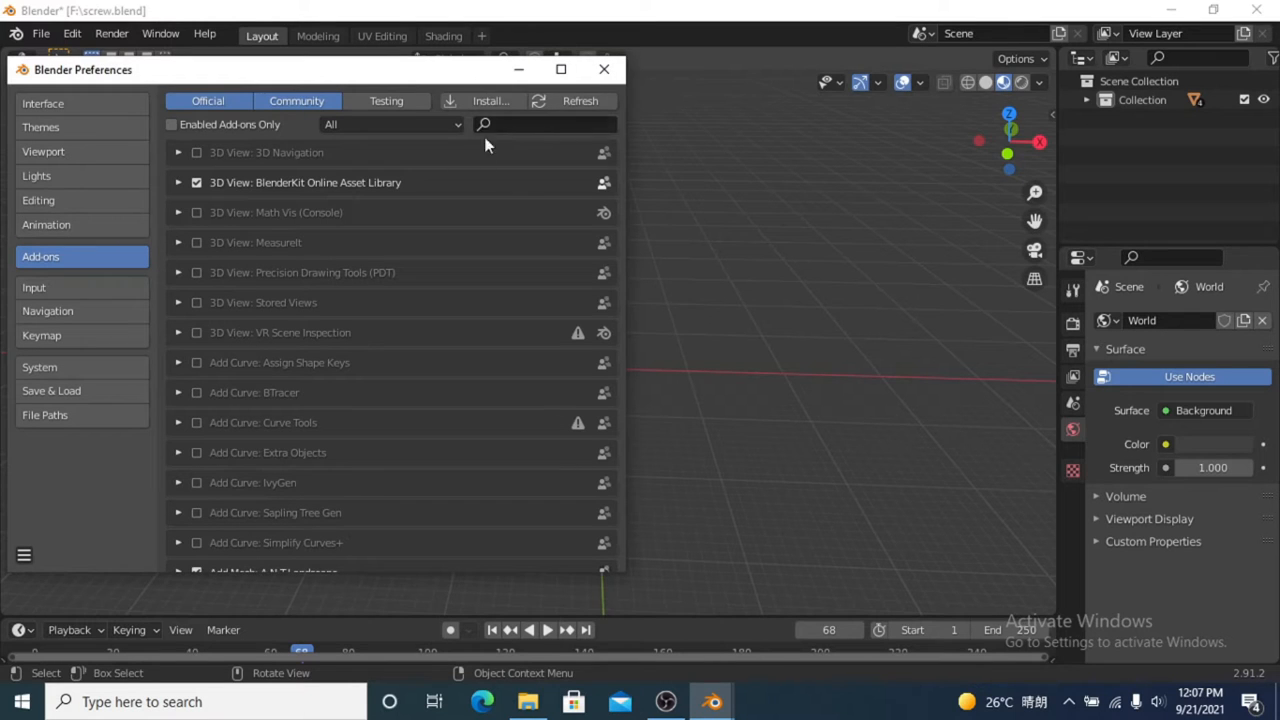
text(bolt)
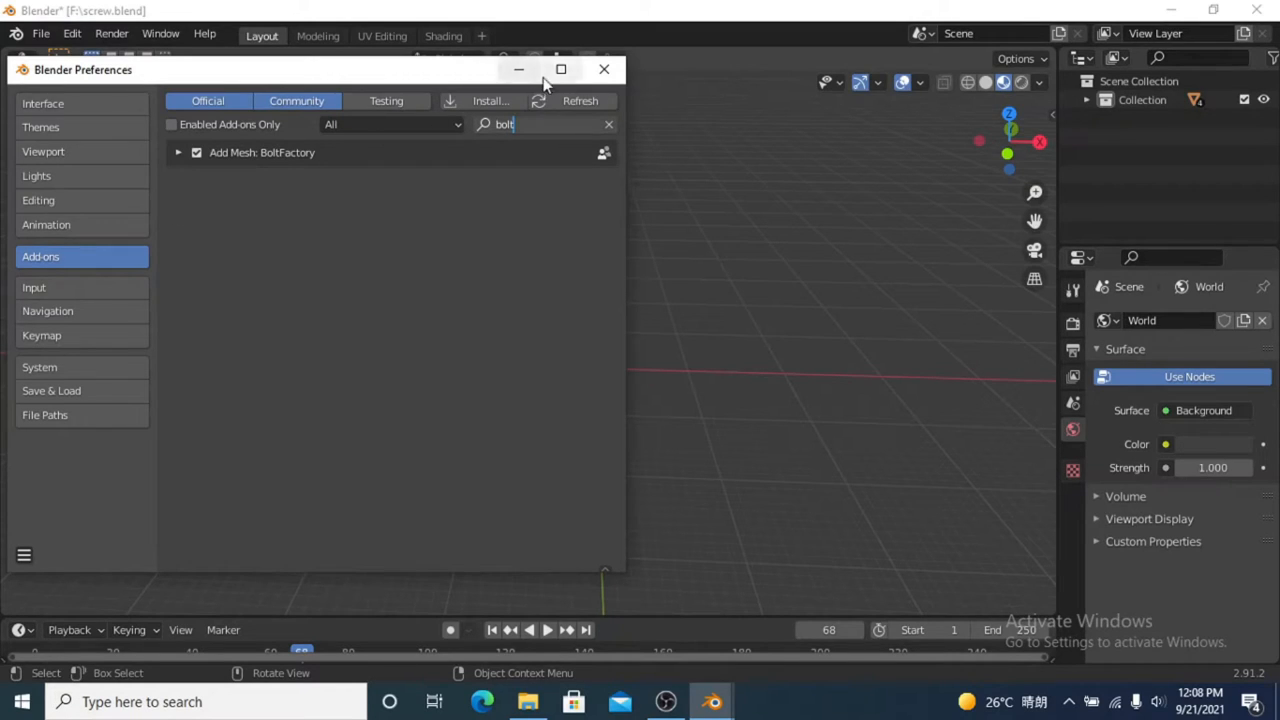
click(600, 69)
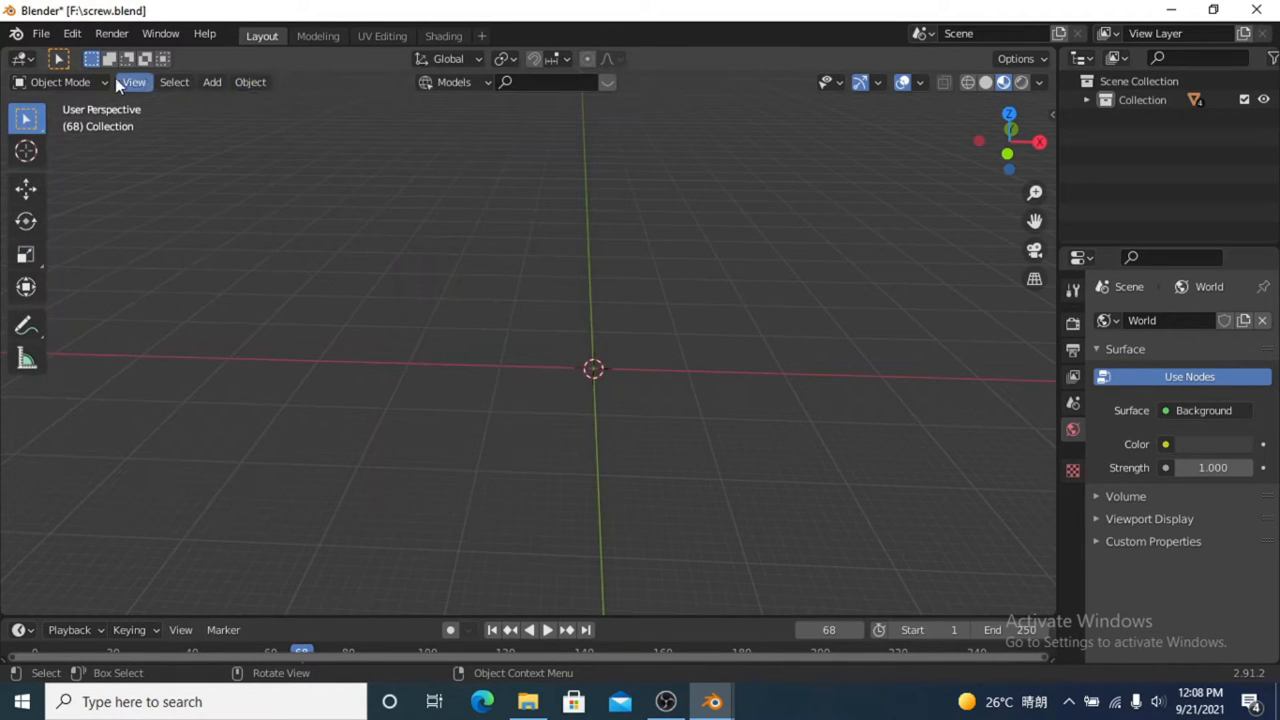
Add a Bolt mesh and give it a PHILLIPS bit type
click(211, 82)
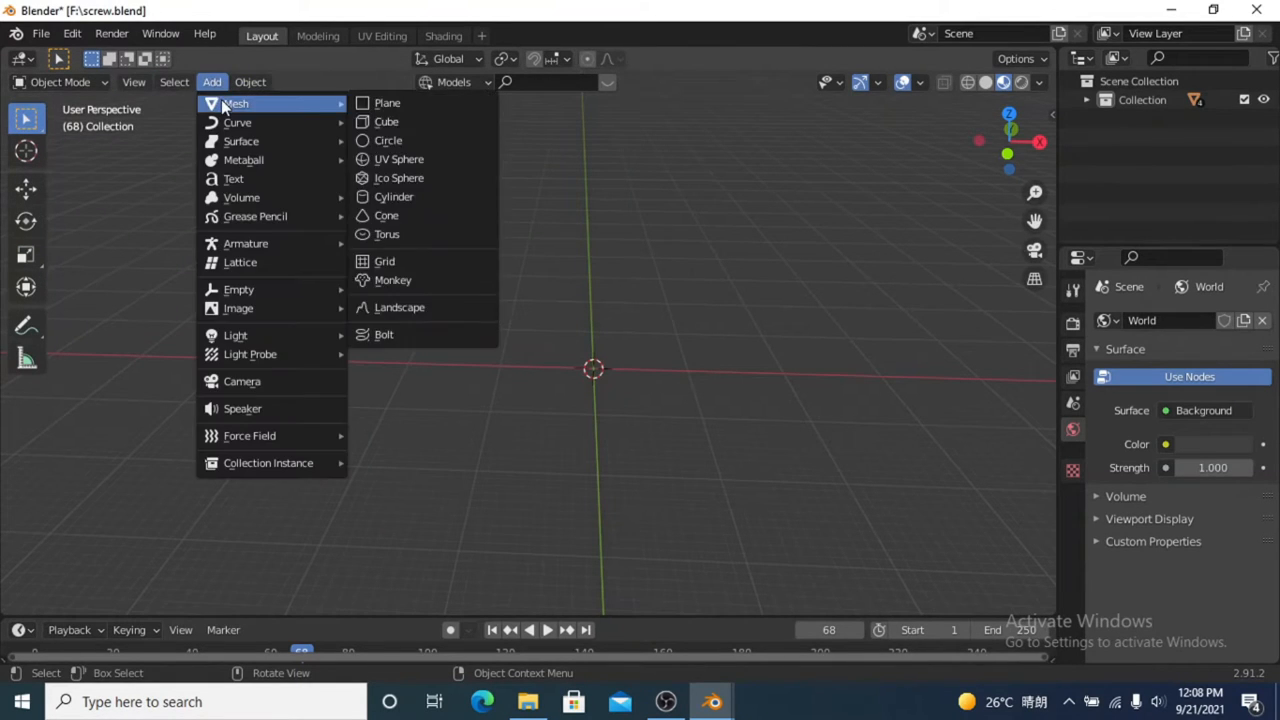
click(387, 334)
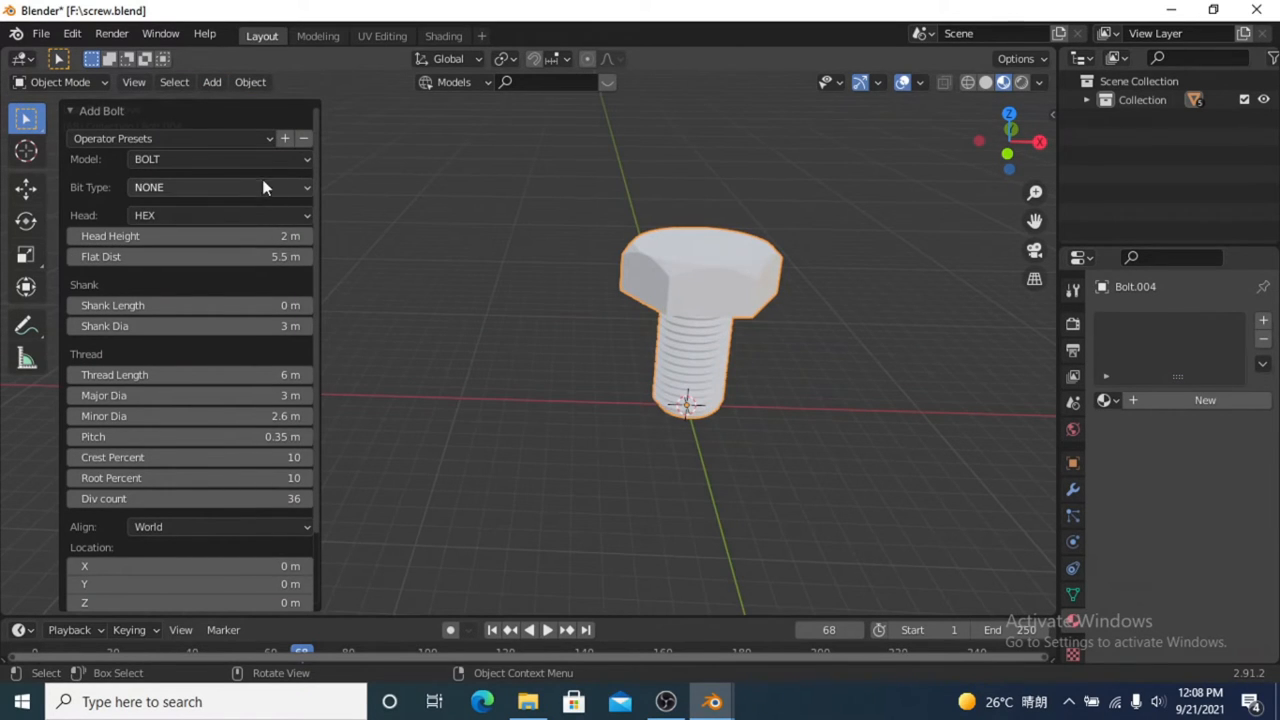
click(200, 159)
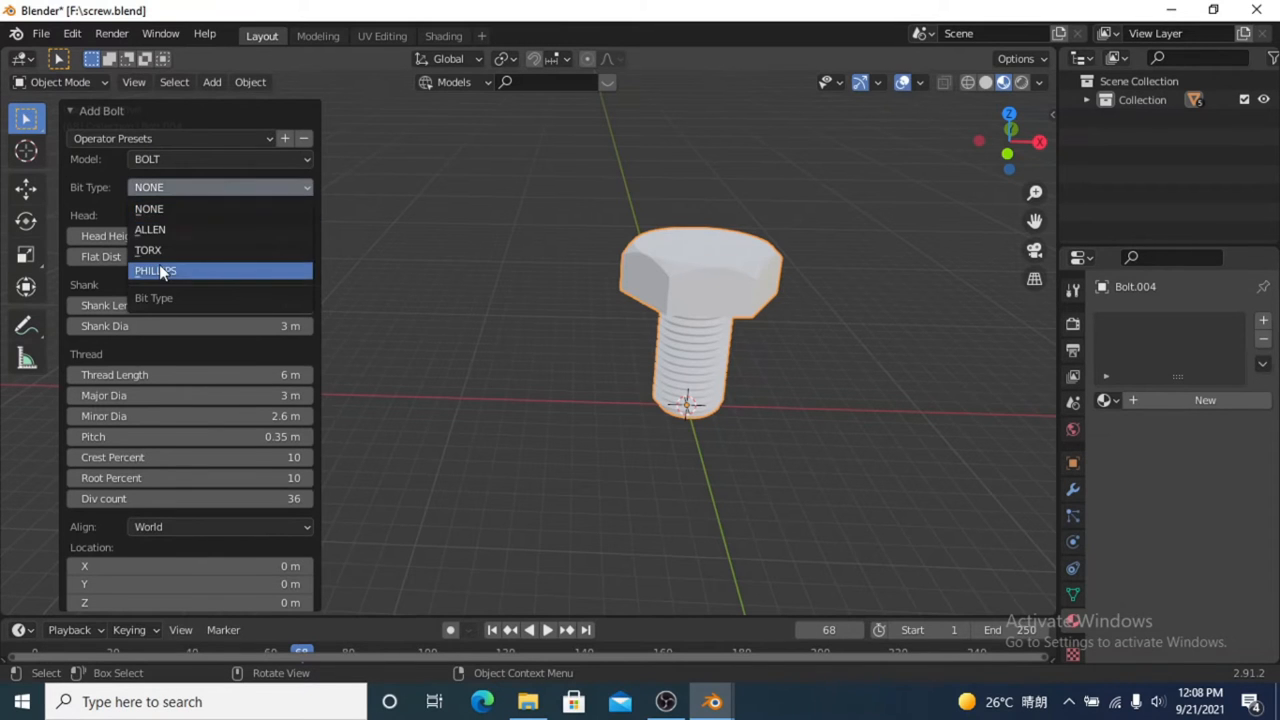
click(156, 270)
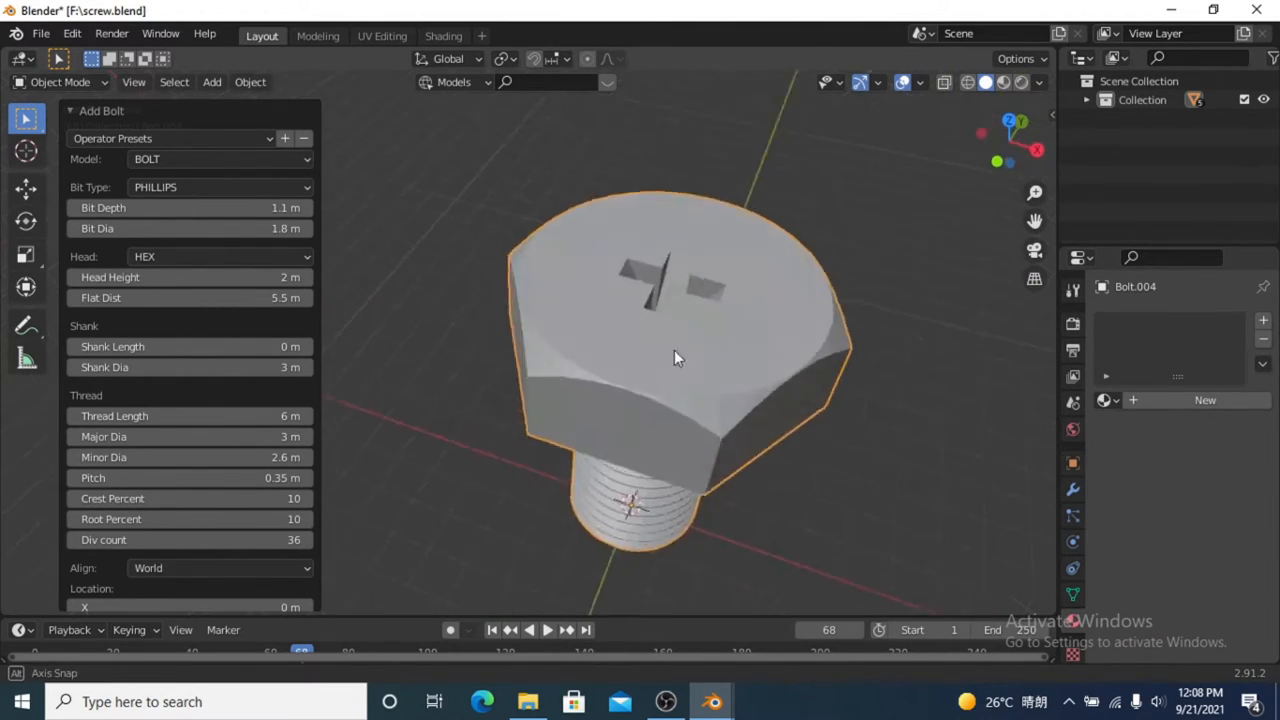
Try the CAP and PAN head styles, then settle on COUNTER SINK
click(218, 256)
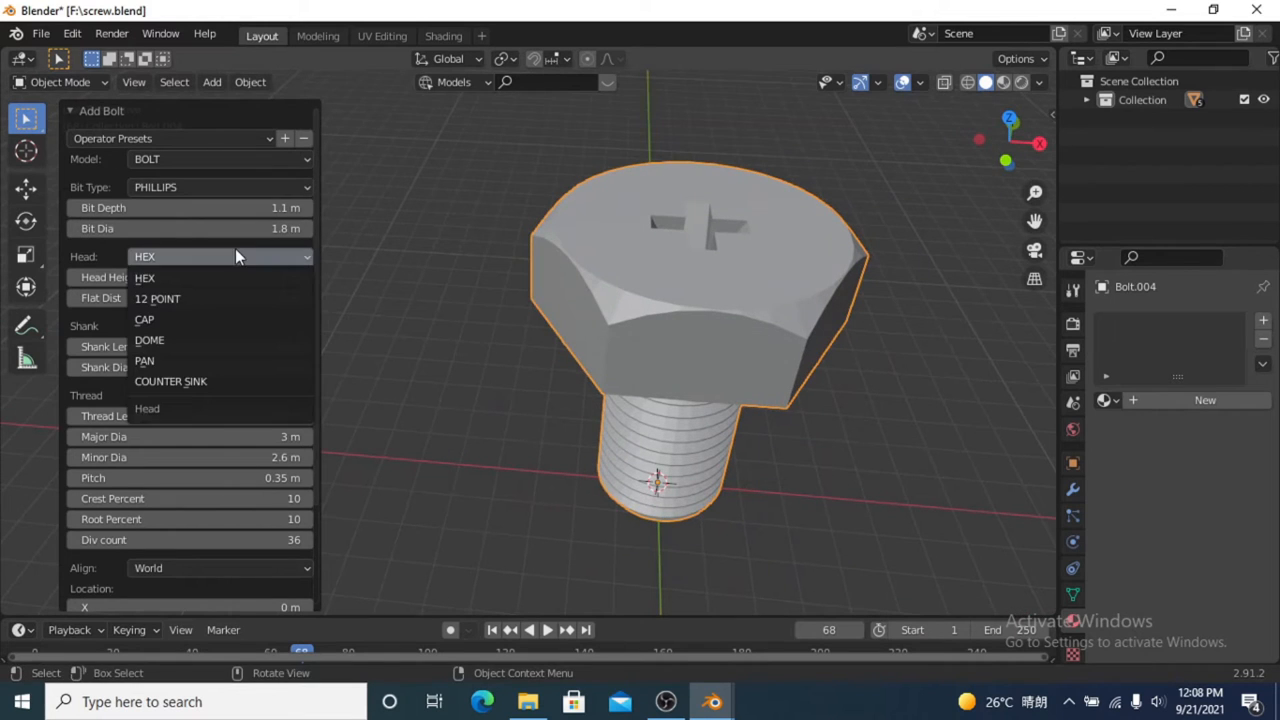
click(144, 319)
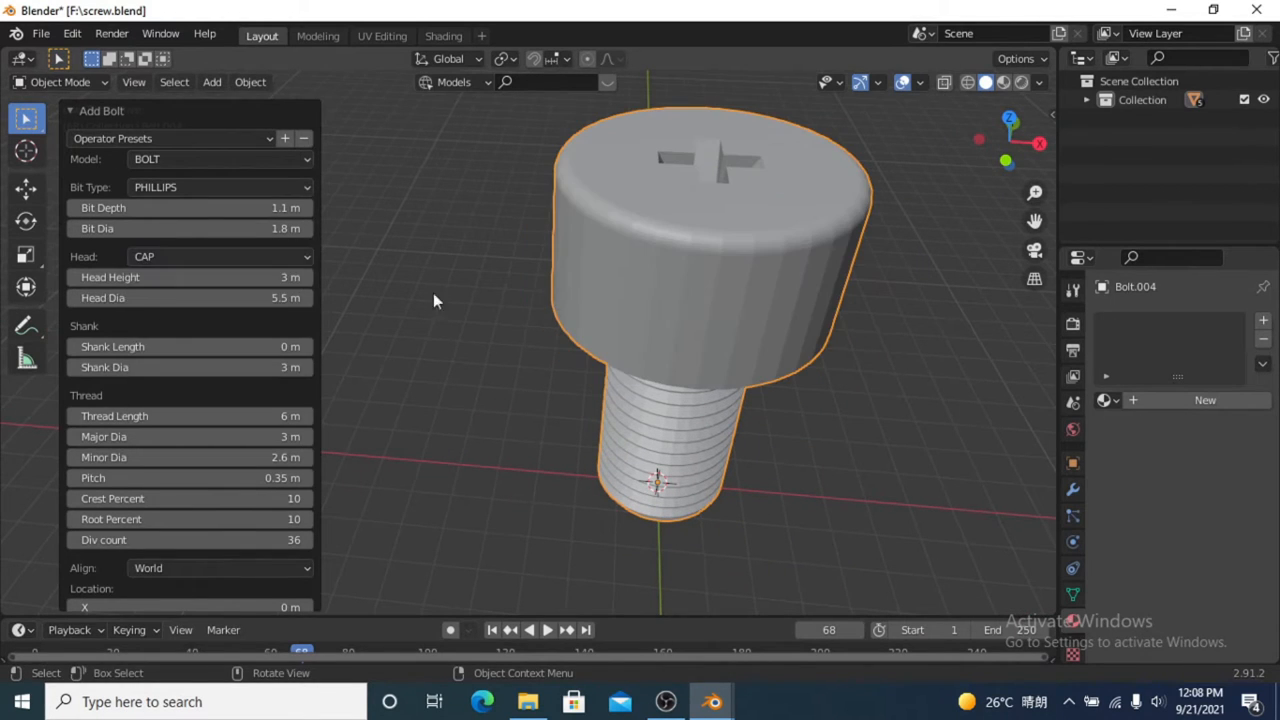
click(218, 256)
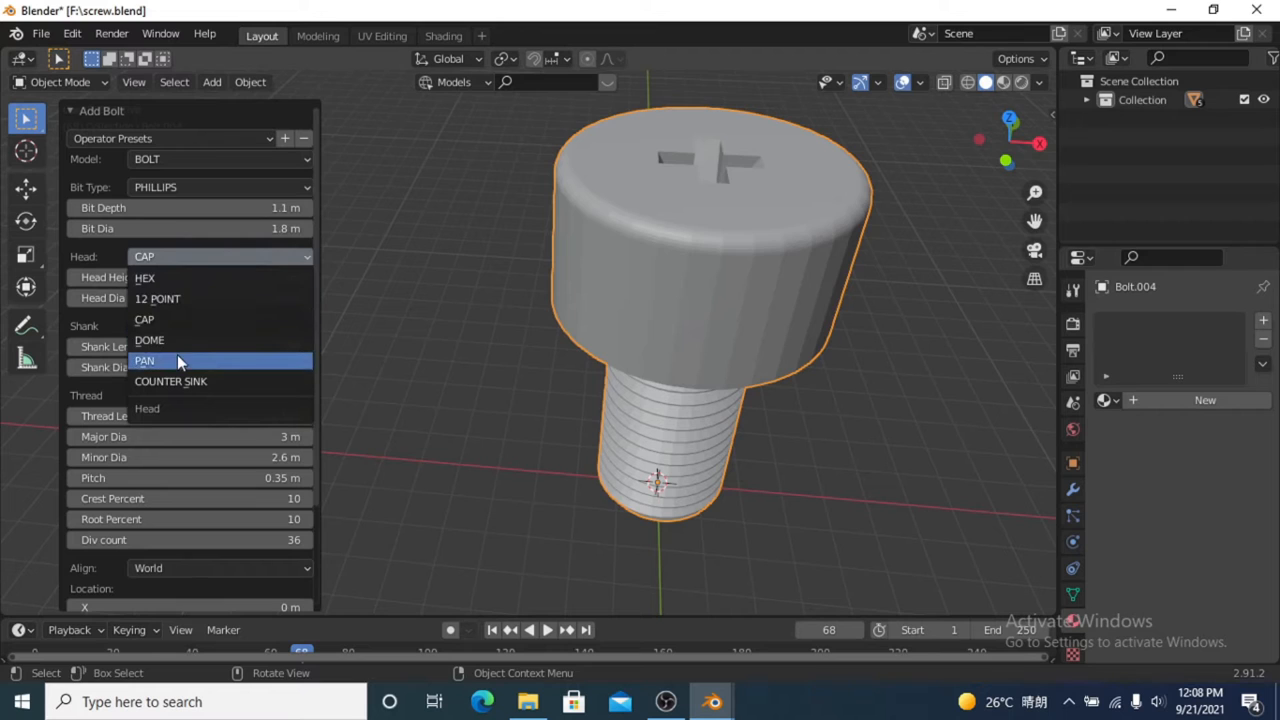
click(144, 360)
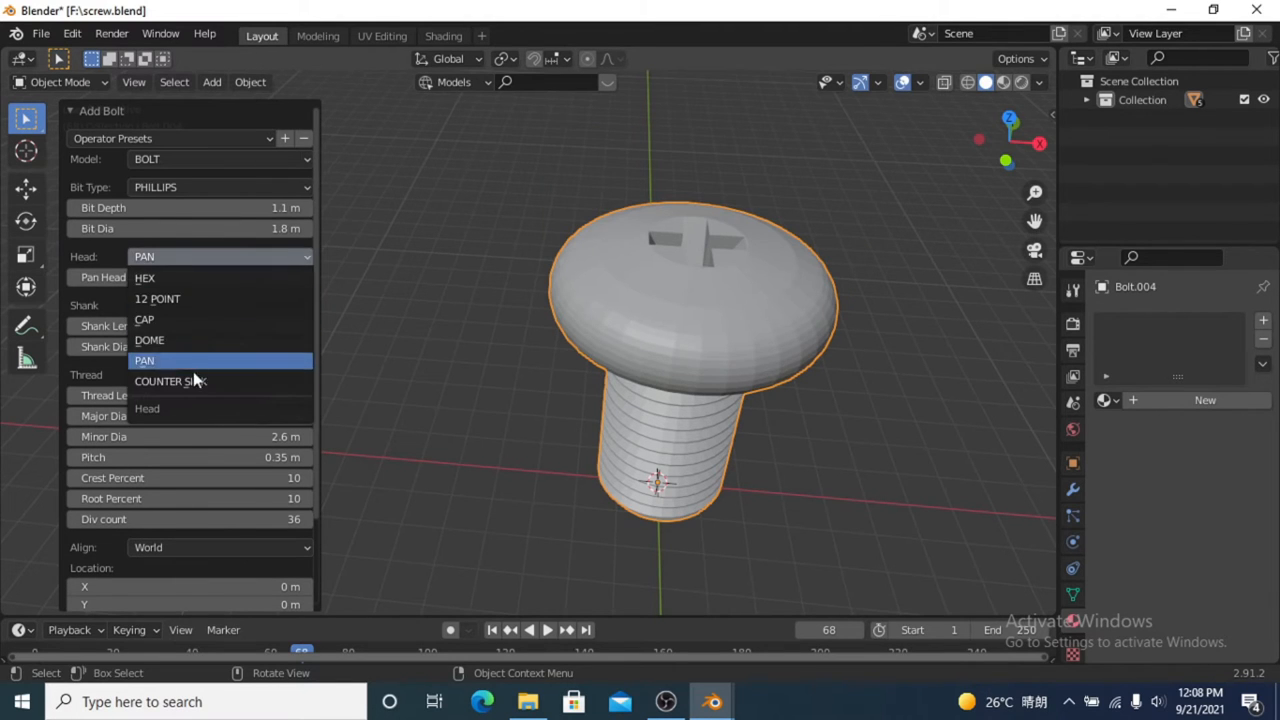
click(168, 381)
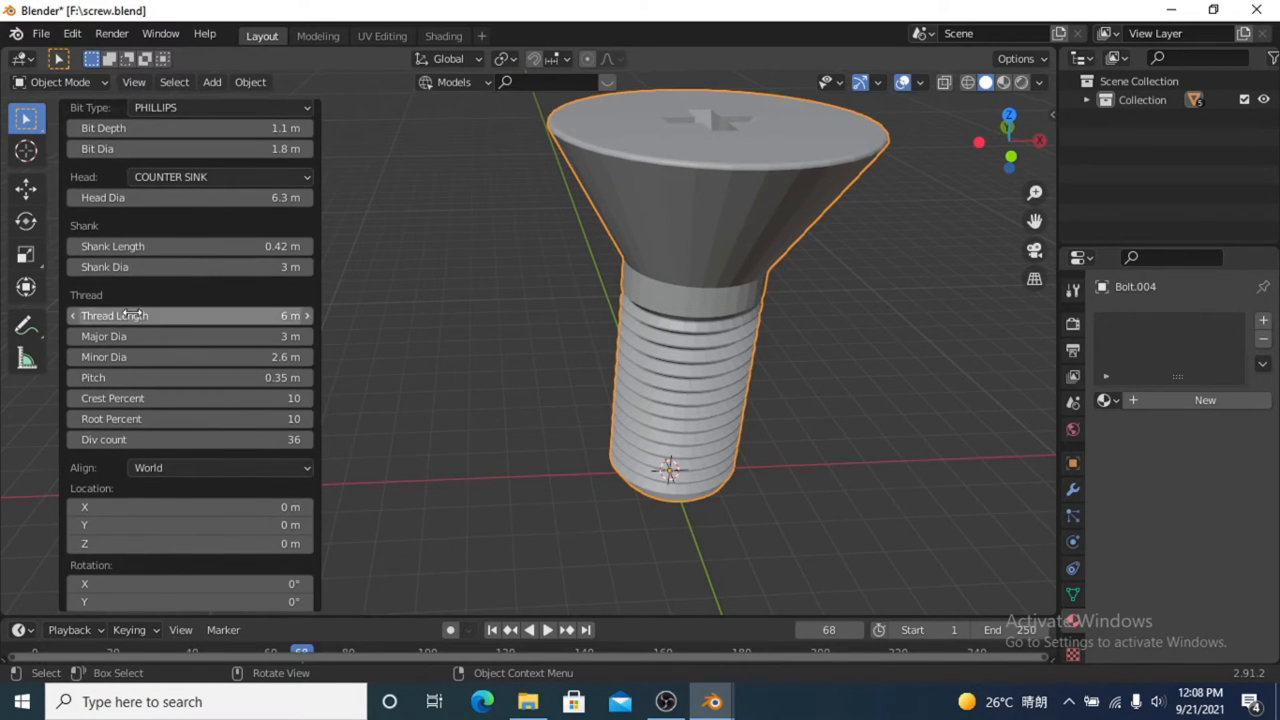
Set thread length 14 m, adjust pitch, crest percent 1 and major diameter 3.2 m
drag(190, 315, 260, 315)
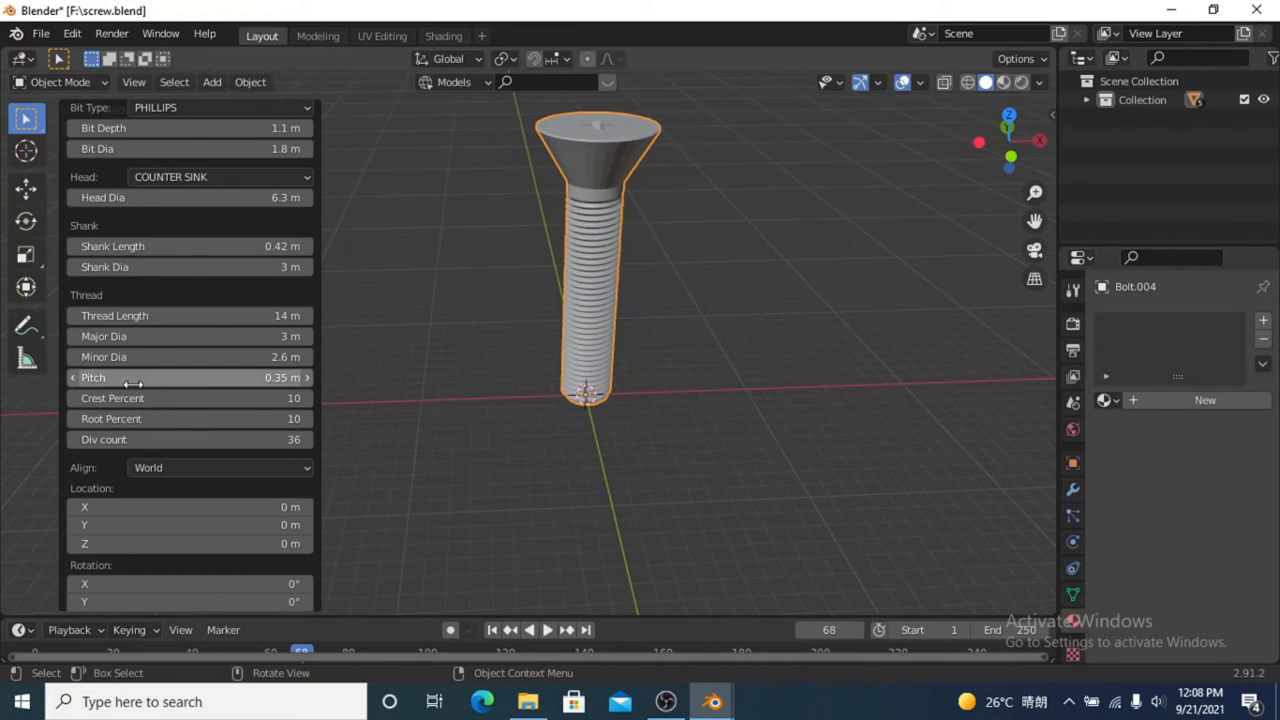
drag(150, 377, 260, 377)
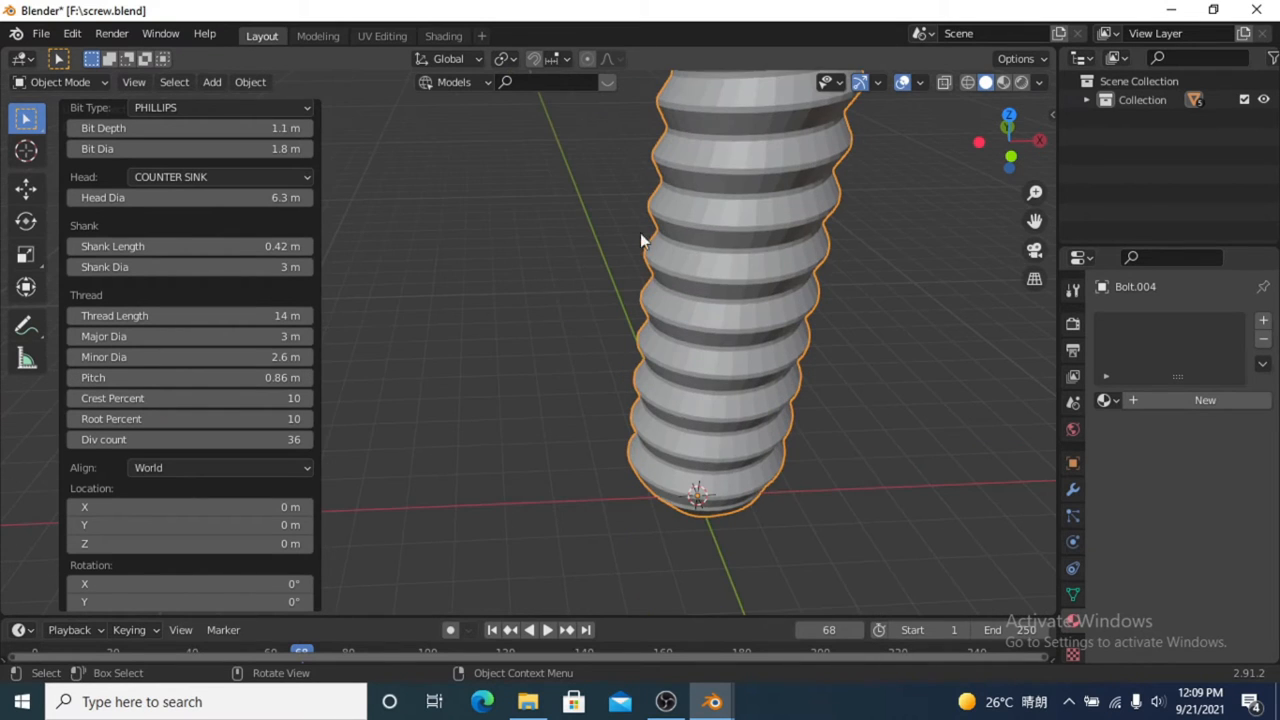
mouse_move(652, 172)
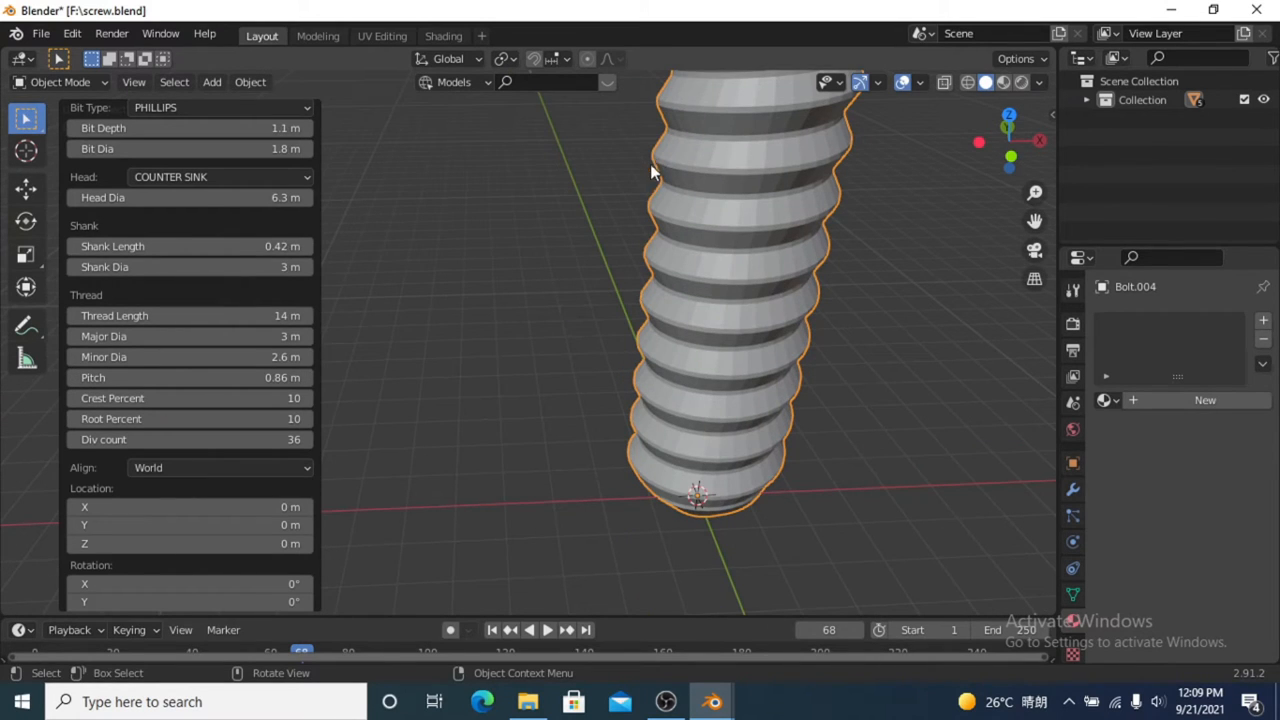
click(189, 398)
text(1)
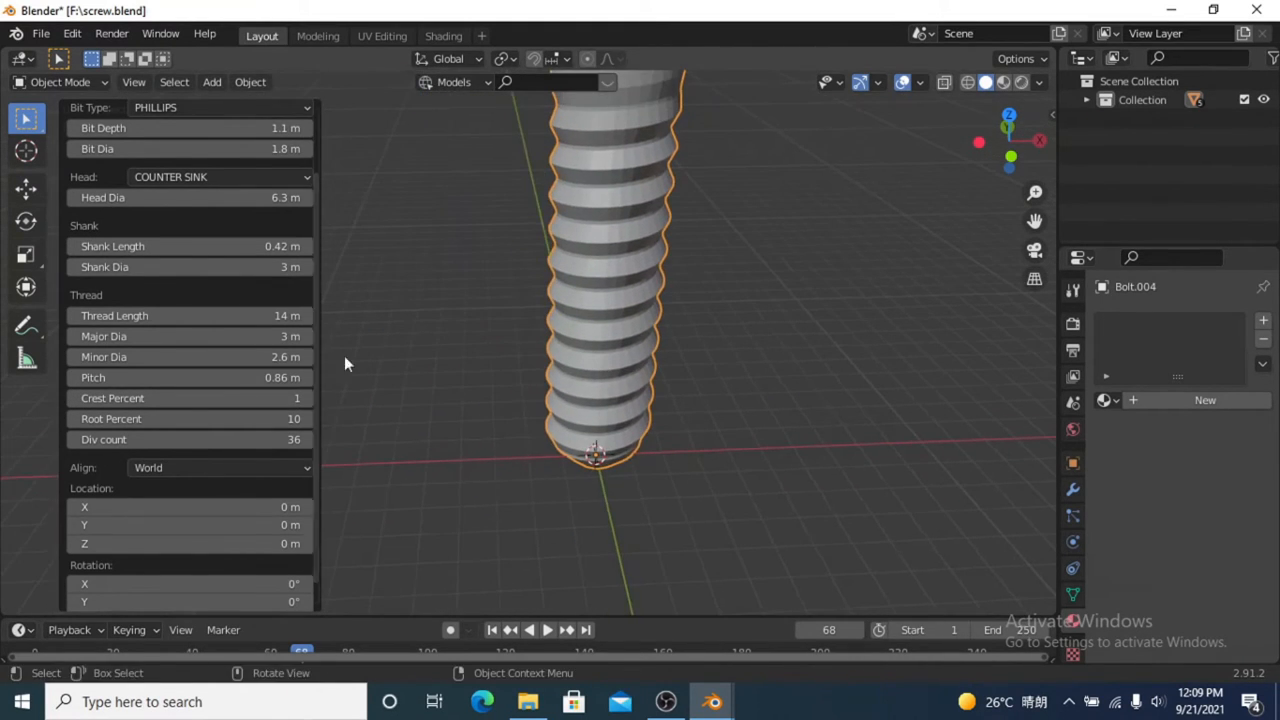
click(190, 336)
text(.2)
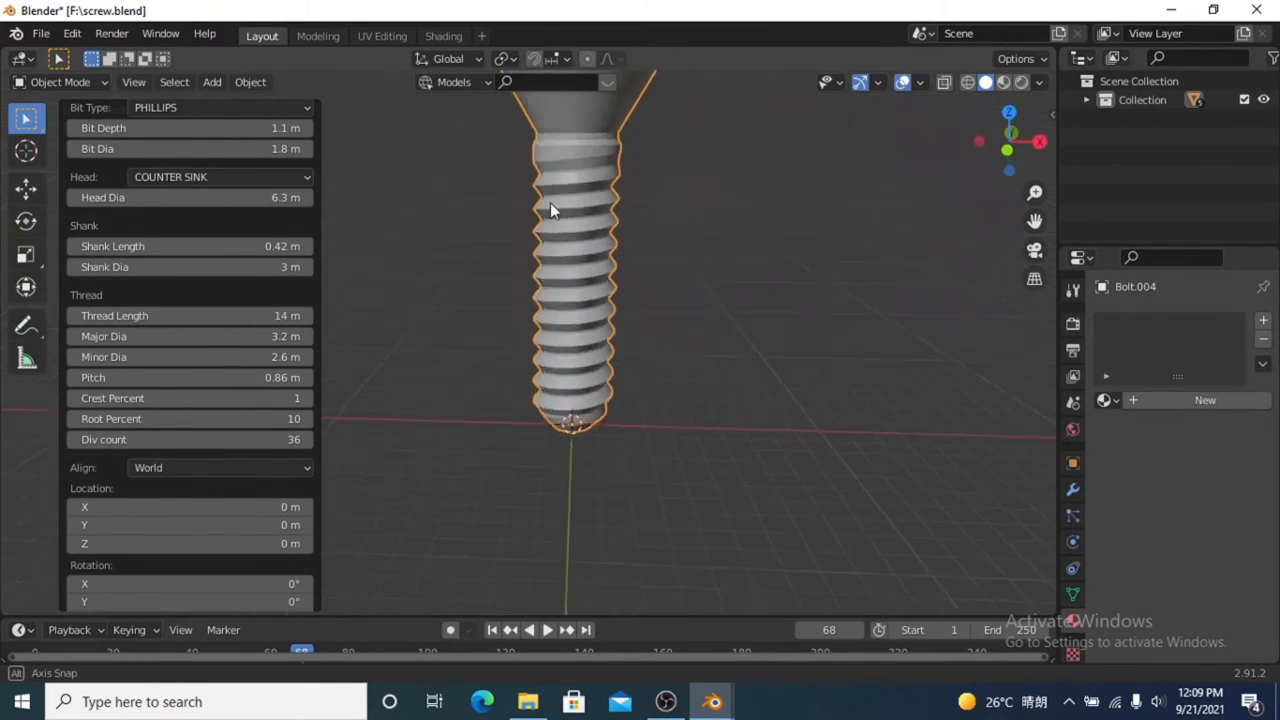
drag(555, 210, 880, 453)
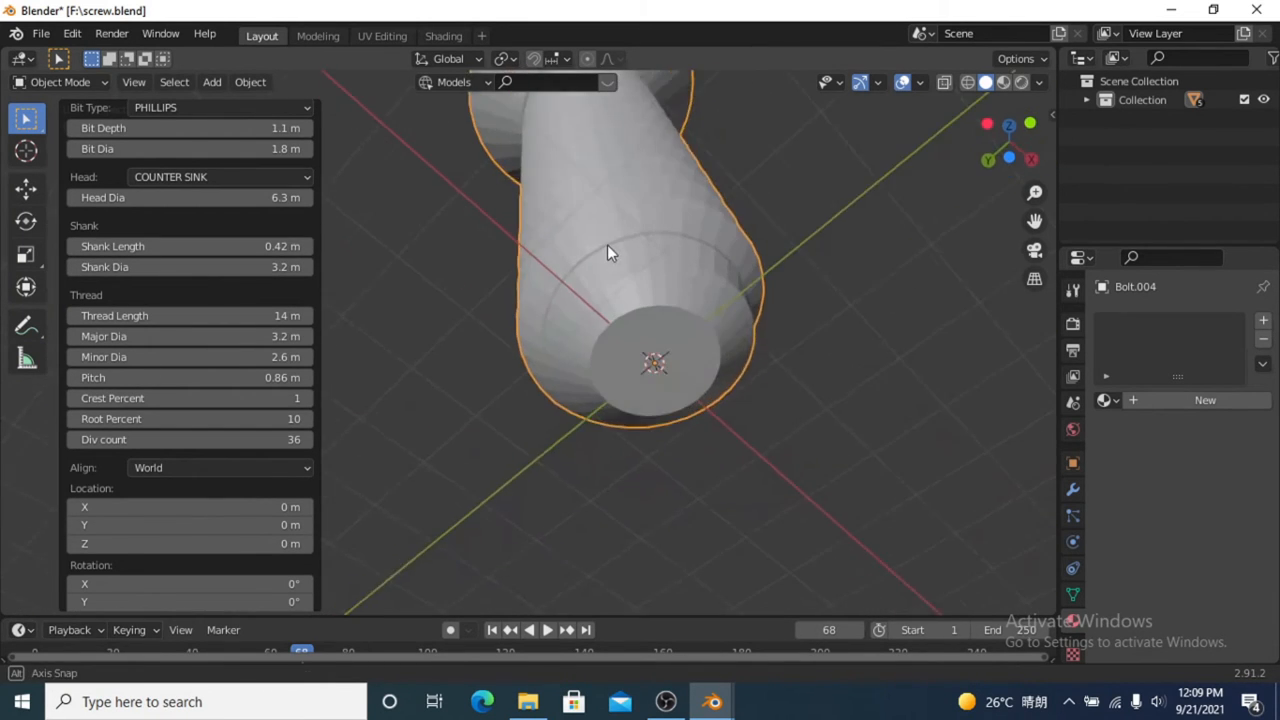
In Edit Mode front view, drag the screw's bottom end downward toward a tip
key(Tab)
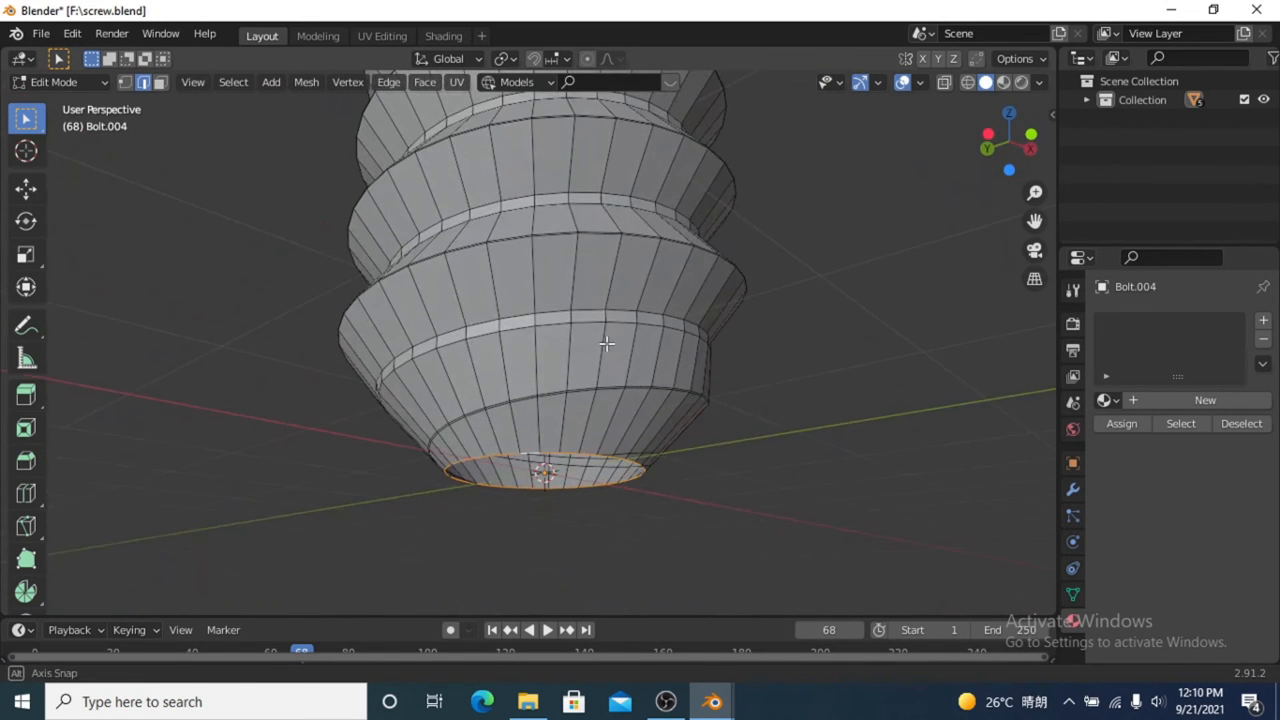
key(KP_1)
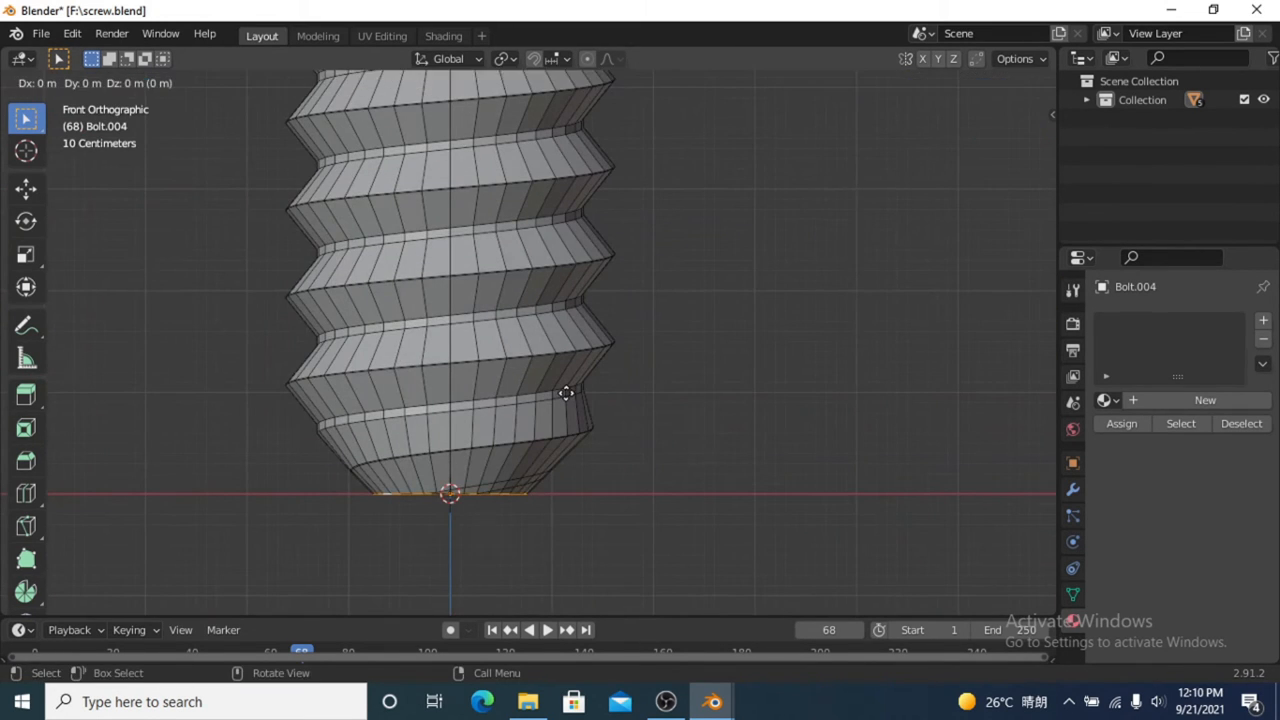
drag(567, 393, 567, 449)
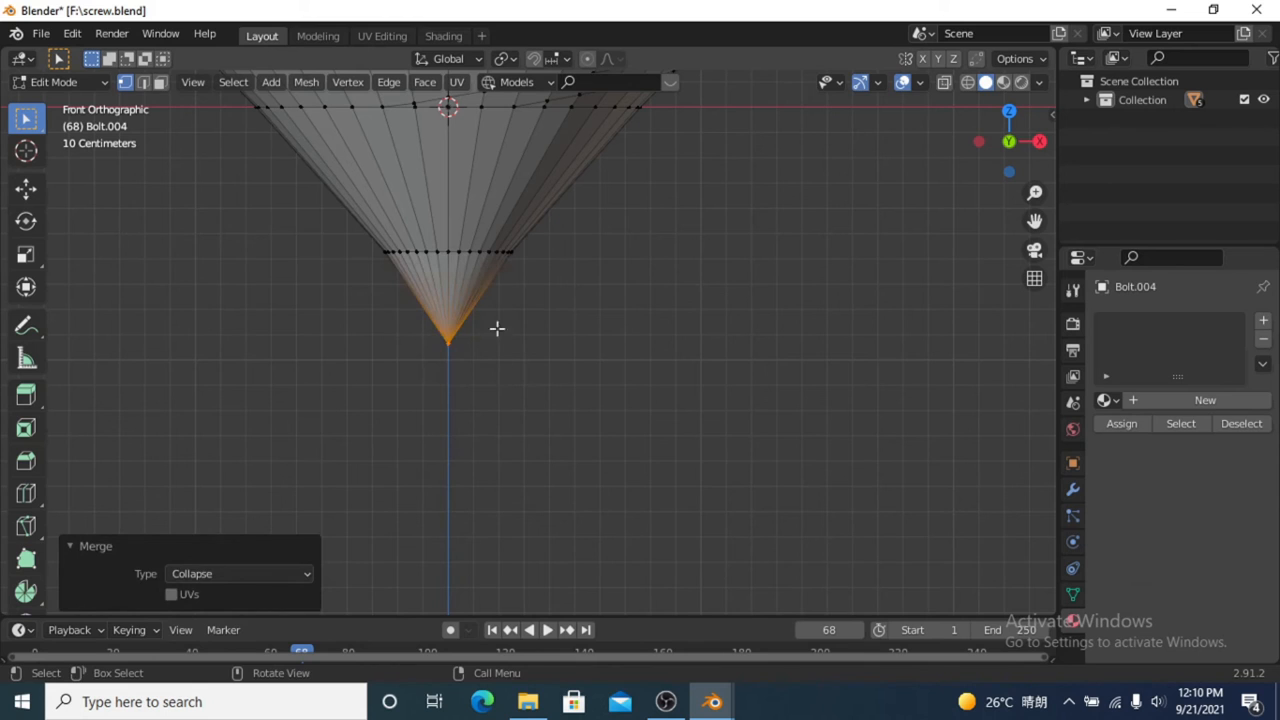
Raise the tip vertex slightly along Z and return to Object Mode
key(g)
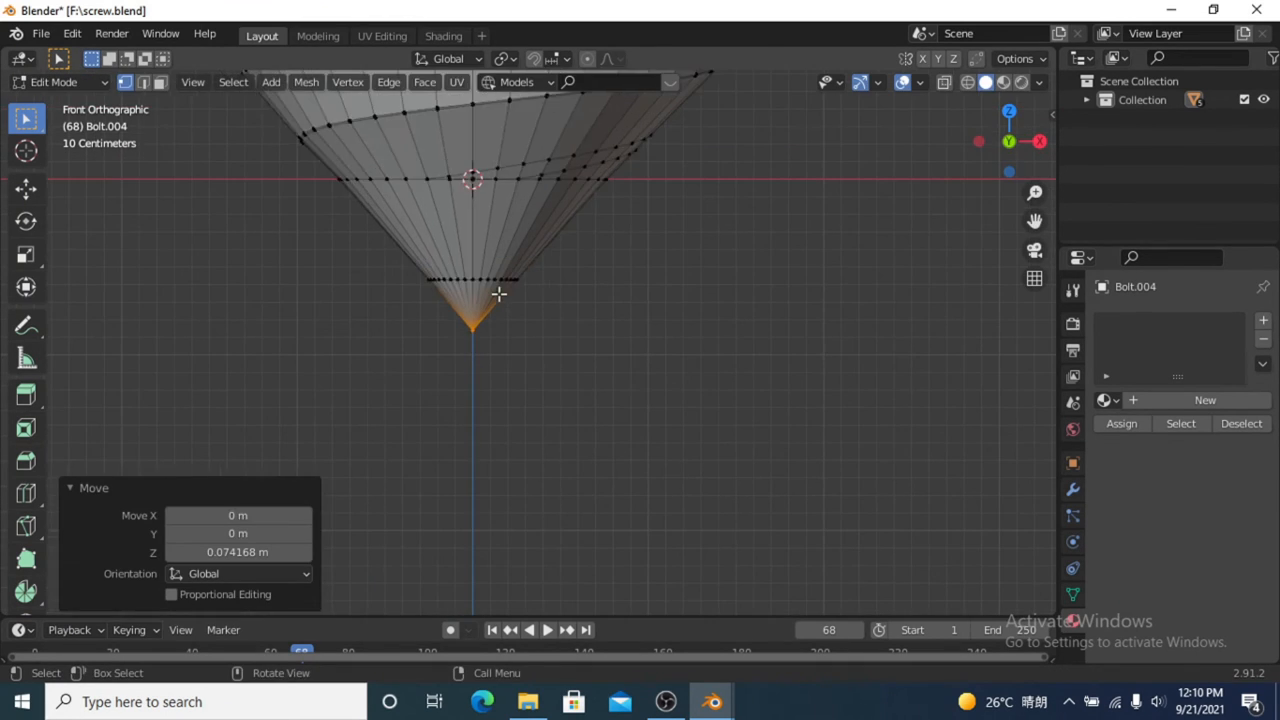
key(Tab)
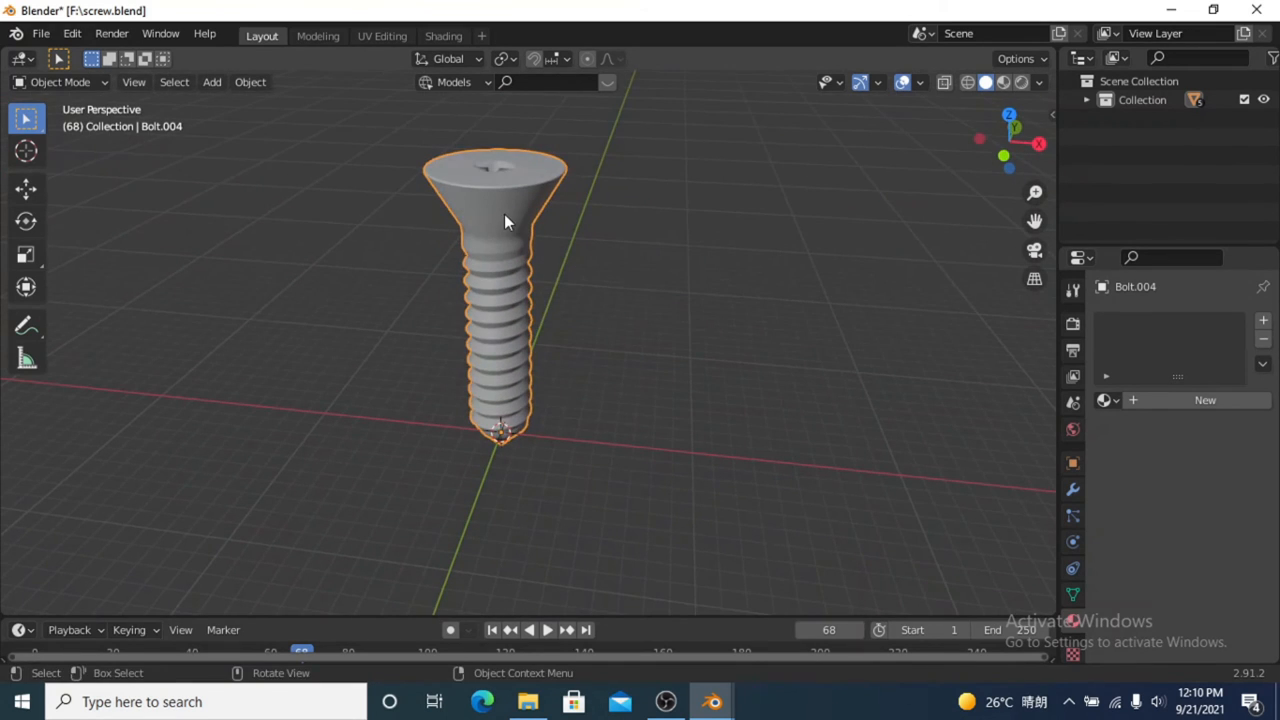
key(Tab)
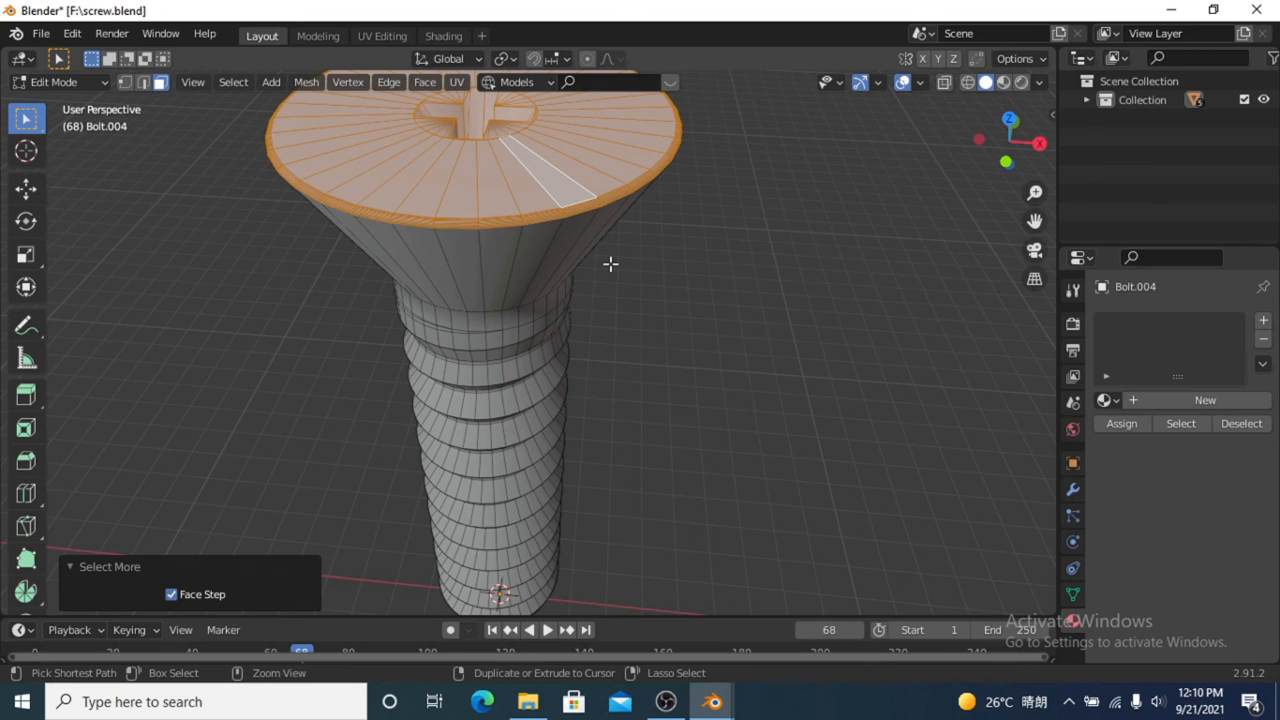
key(g)
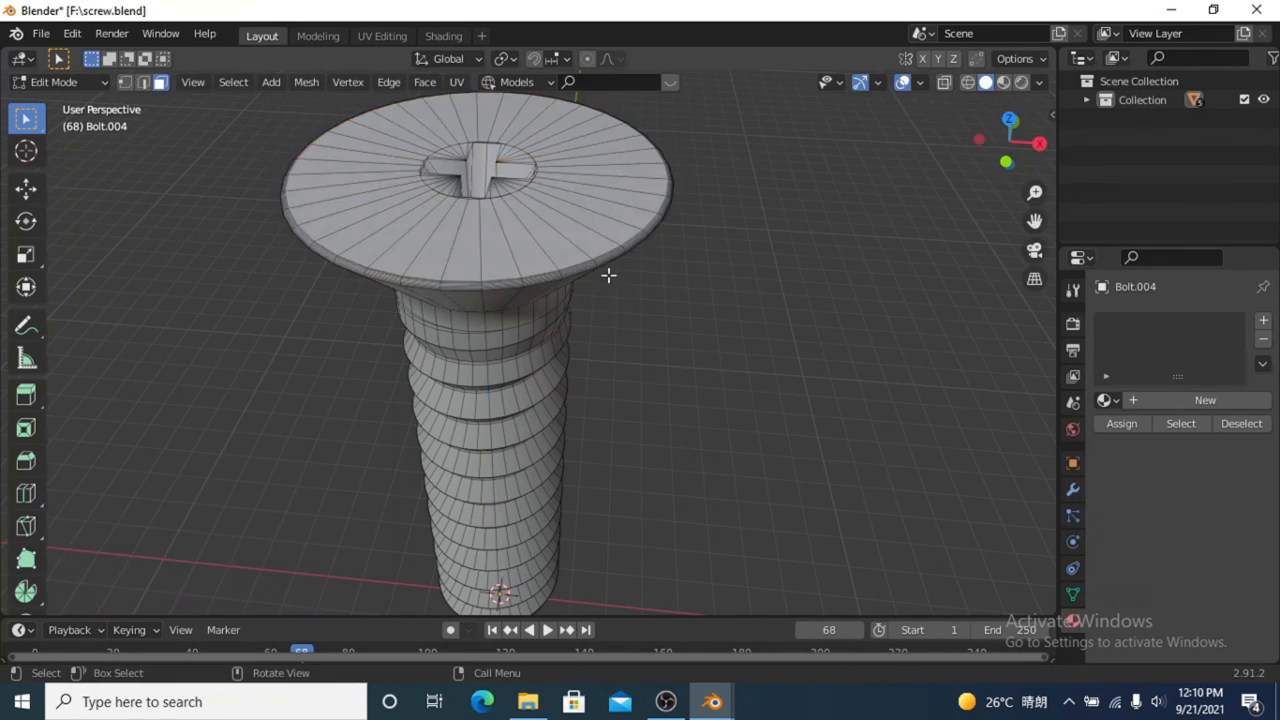
key(Tab)
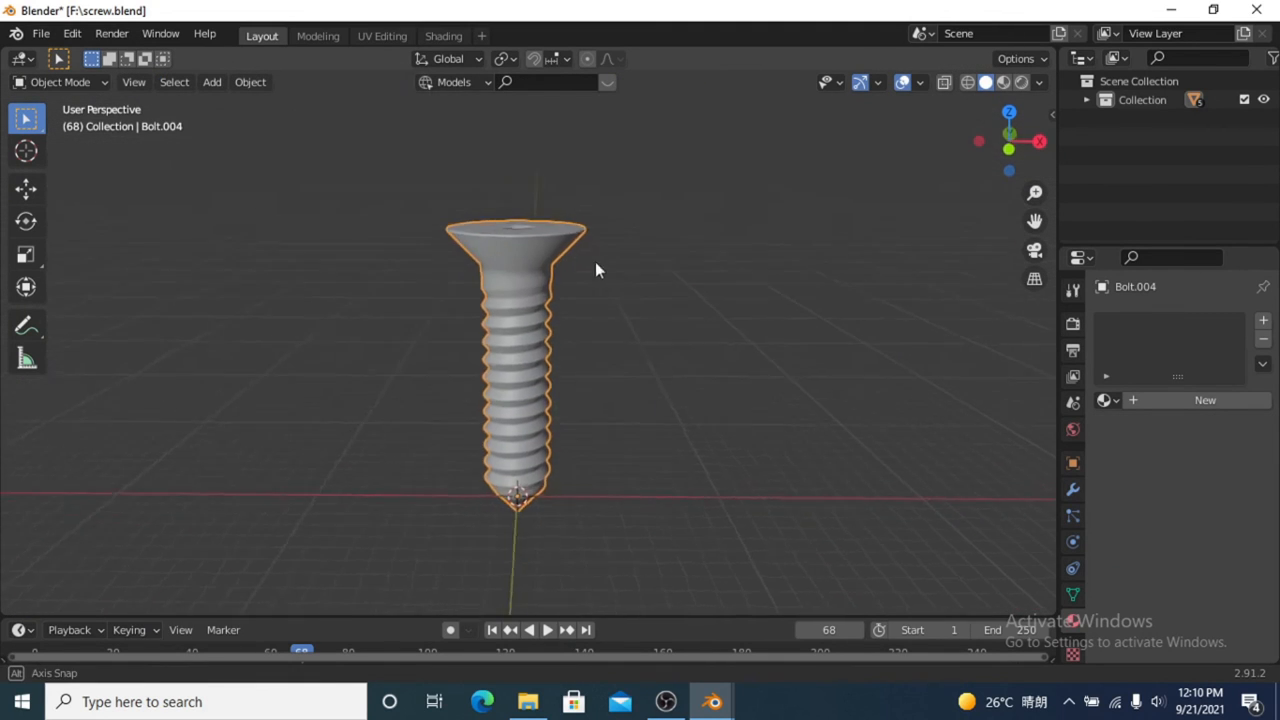
drag(598, 270, 548, 335)
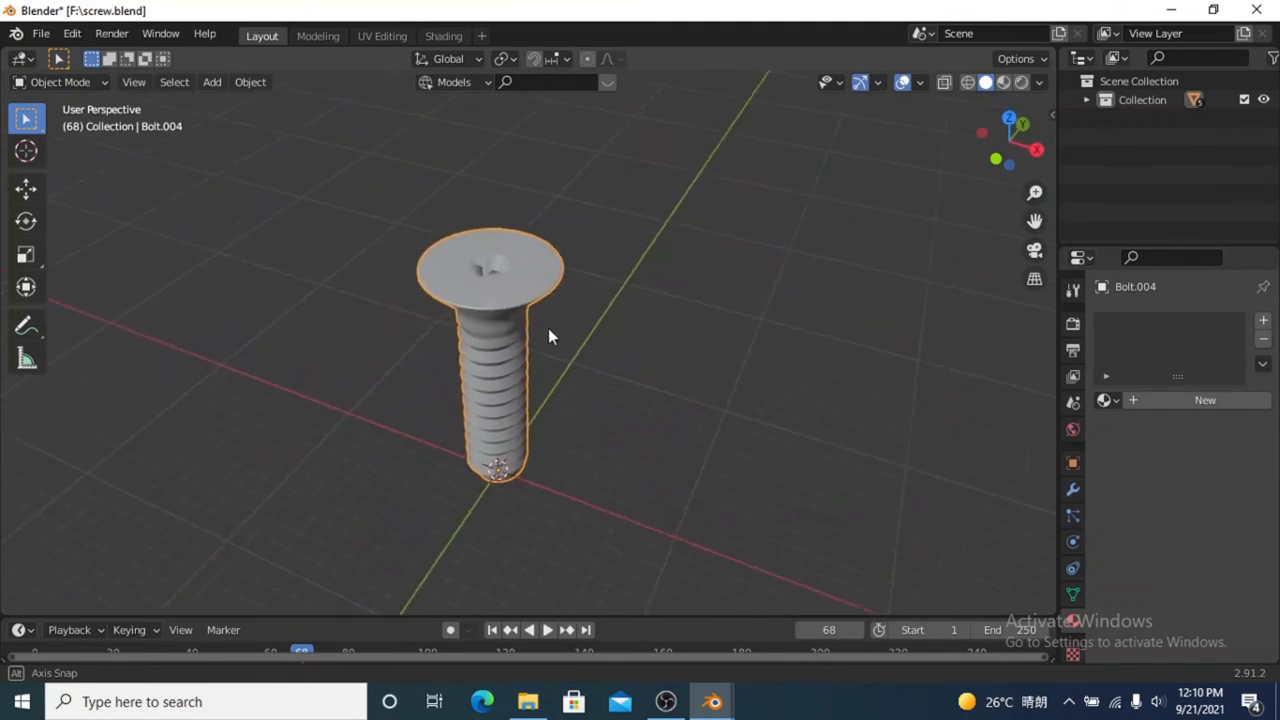
drag(548, 336, 518, 306)
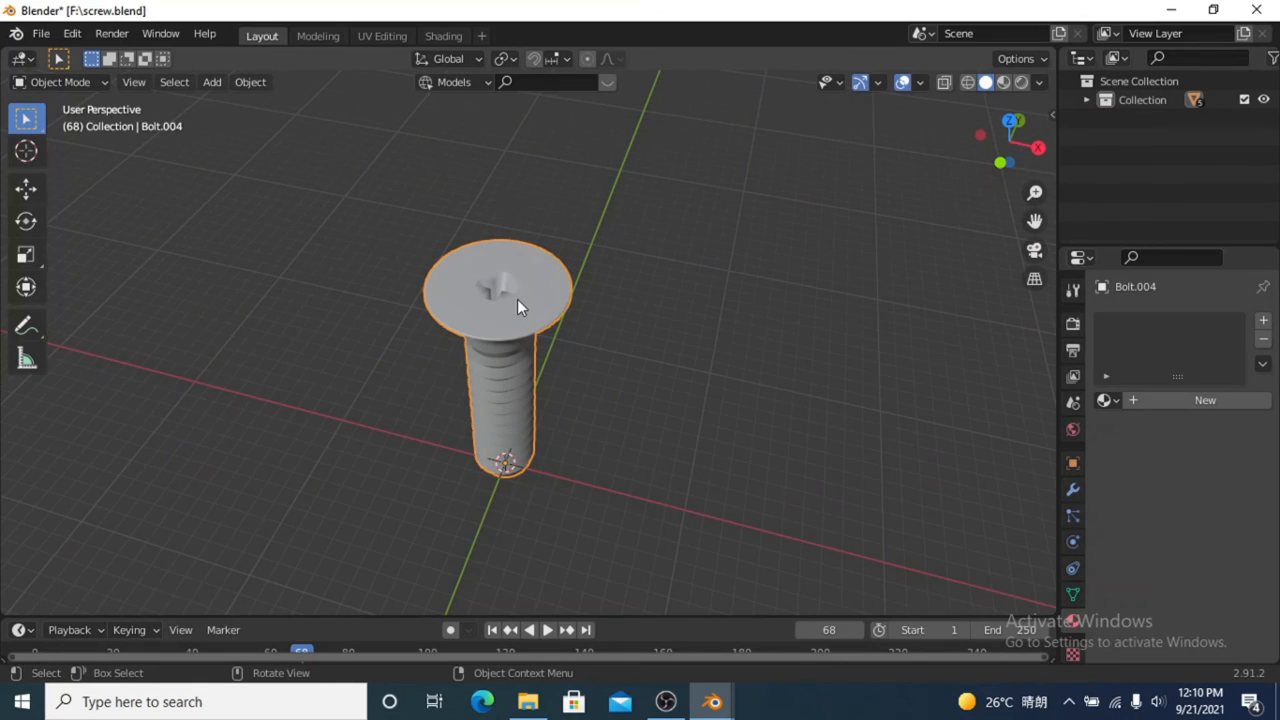
mouse_move(549, 312)
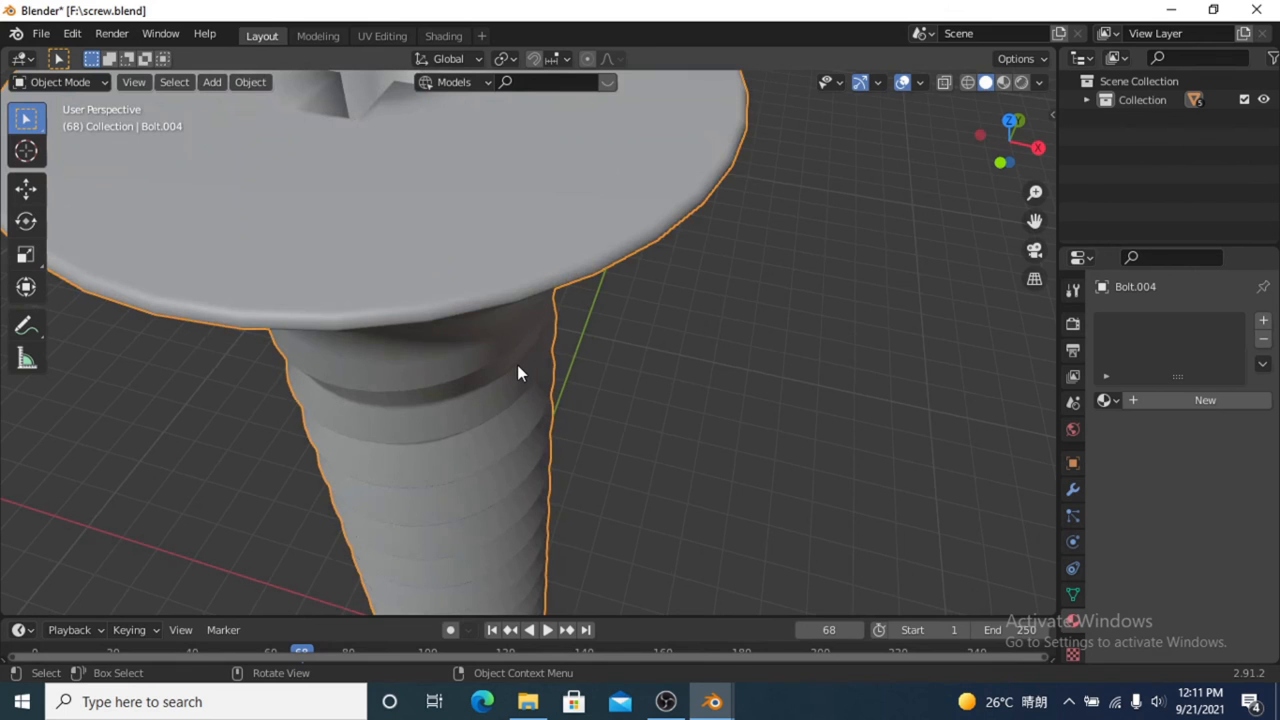
mouse_move(566, 288)
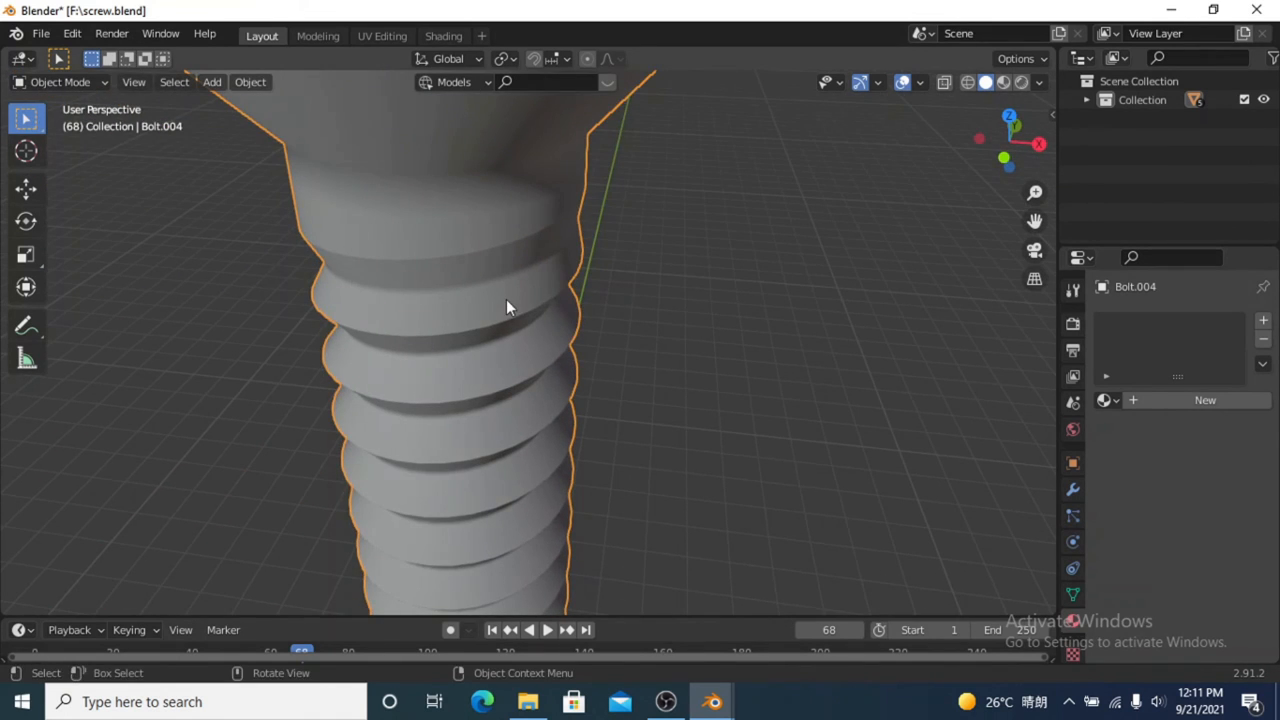
mouse_move(547, 310)
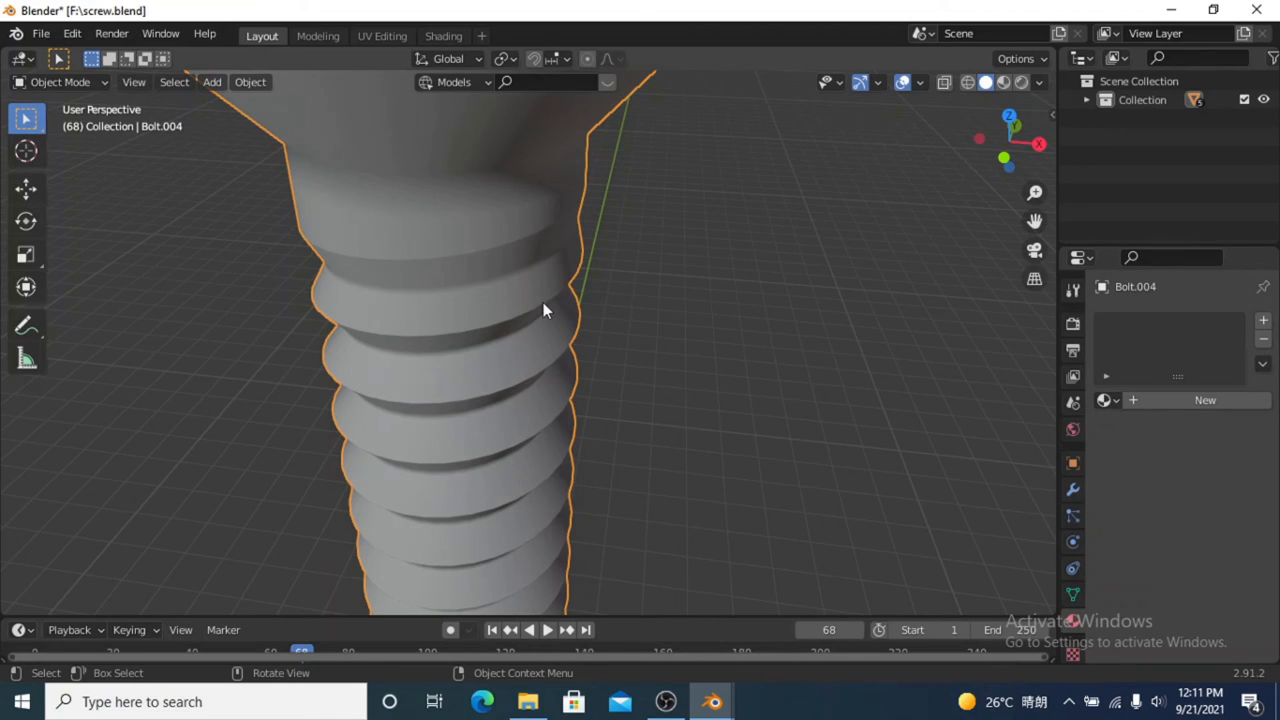